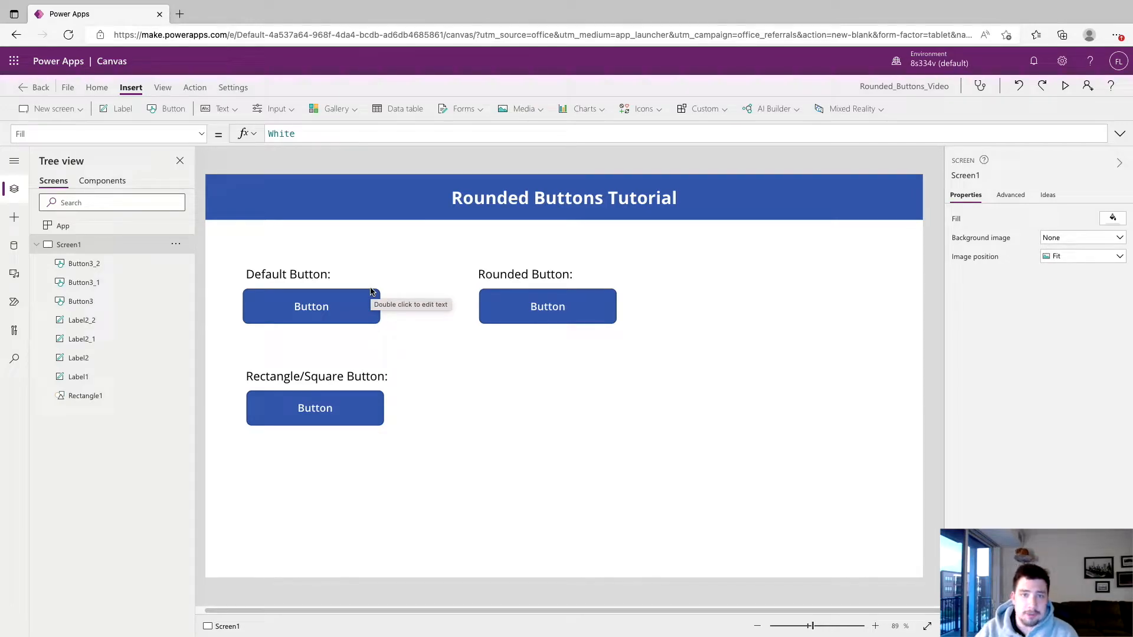
{"action": "mouse_move", "coordinate": [425, 311]}
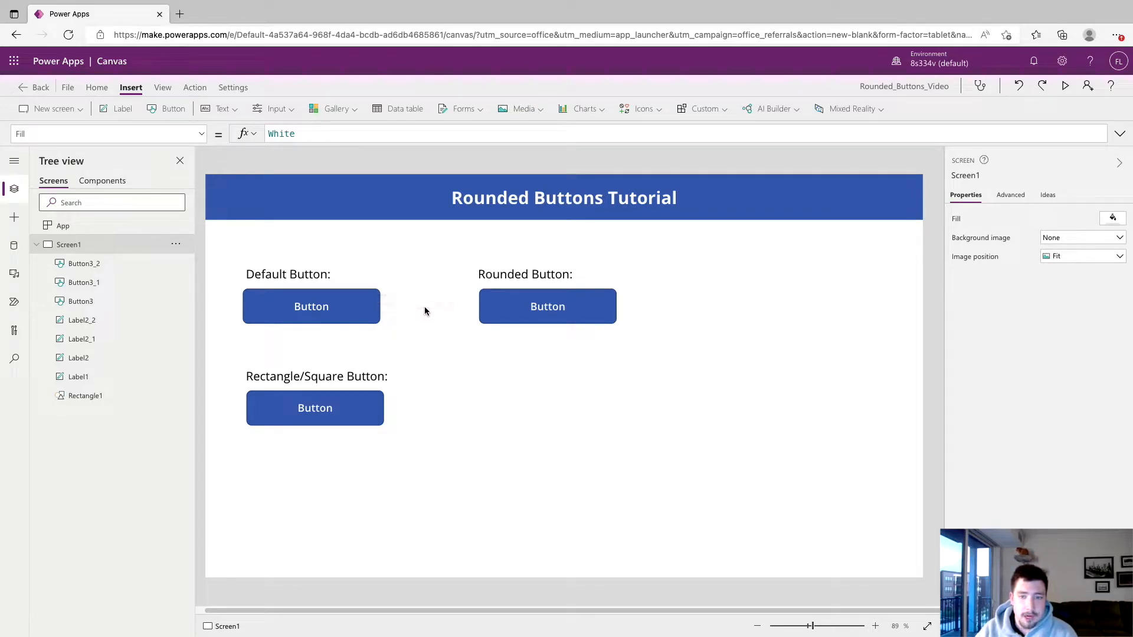
{"action": "mouse_move", "coordinate": [370, 340]}
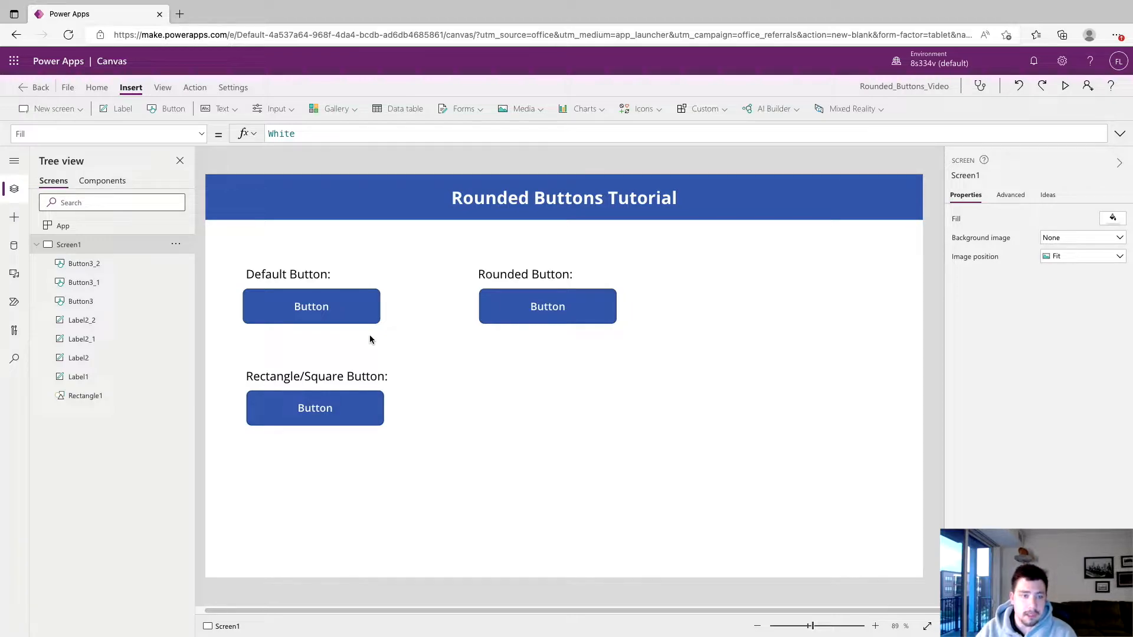
{"action": "mouse_move", "coordinate": [544, 327]}
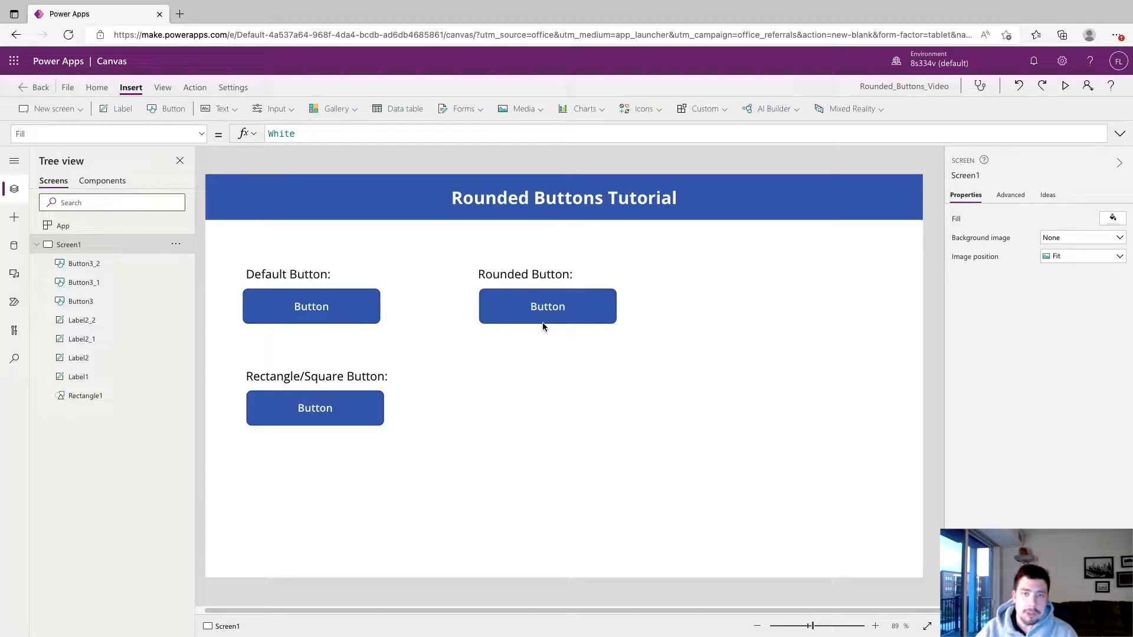
{"action": "mouse_move", "coordinate": [374, 322]}
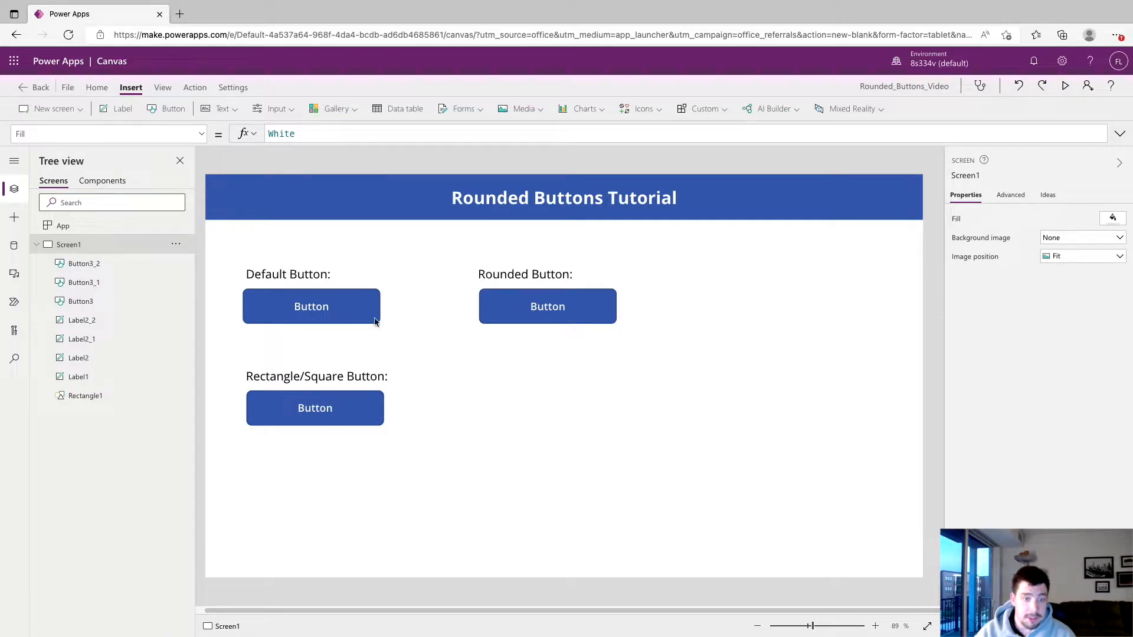
{"action": "mouse_move", "coordinate": [341, 310]}
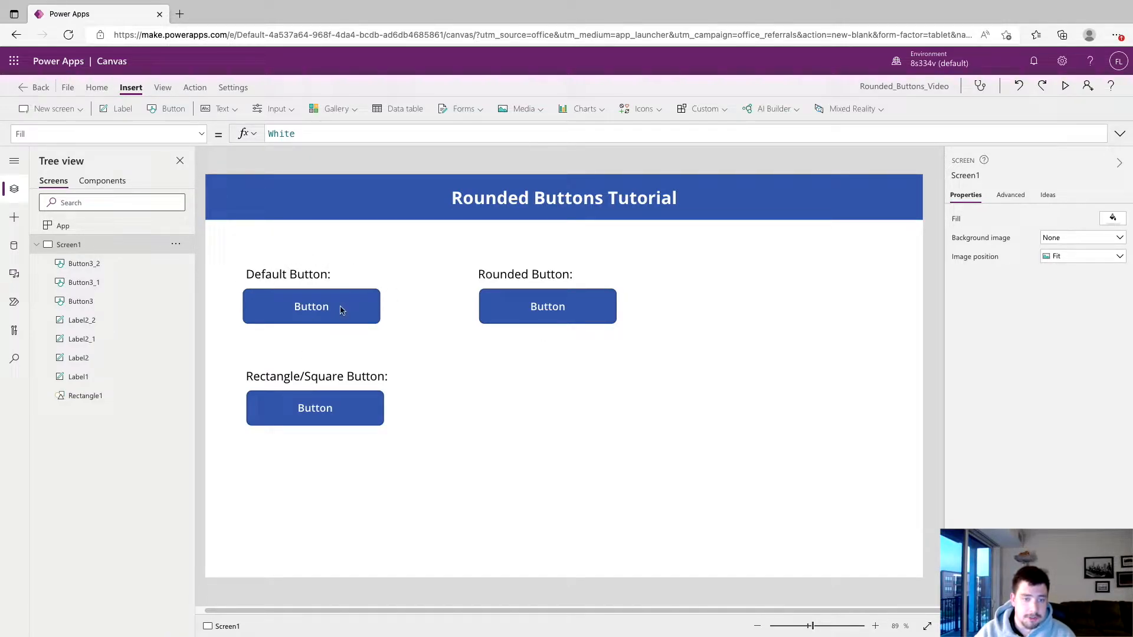
{"action": "mouse_move", "coordinate": [311, 323]}
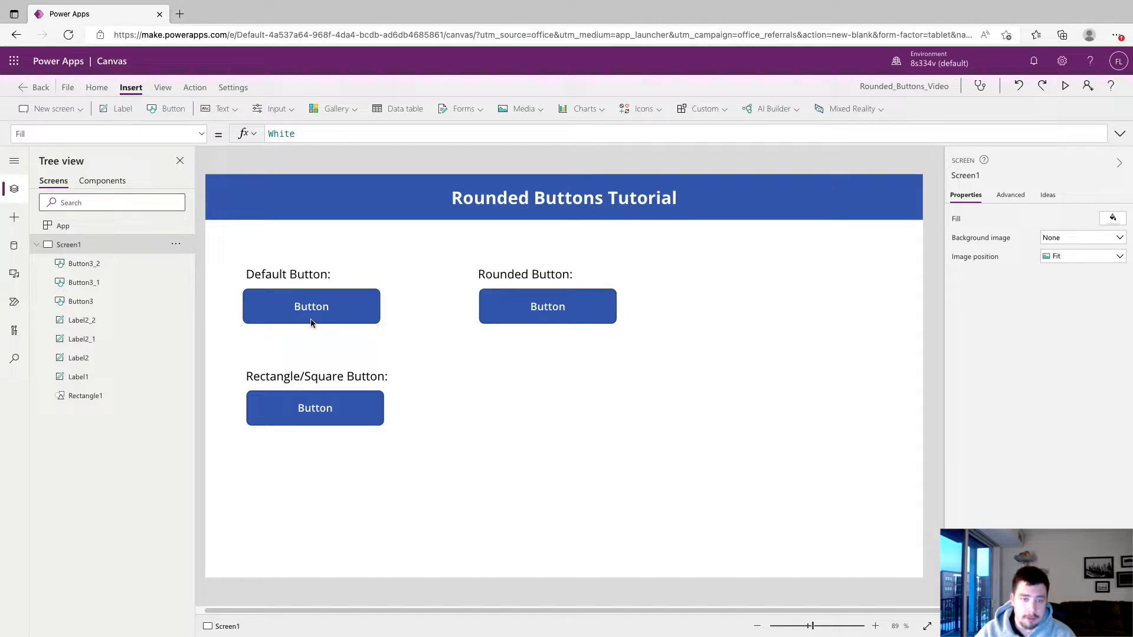
{"action": "mouse_move", "coordinate": [531, 300]}
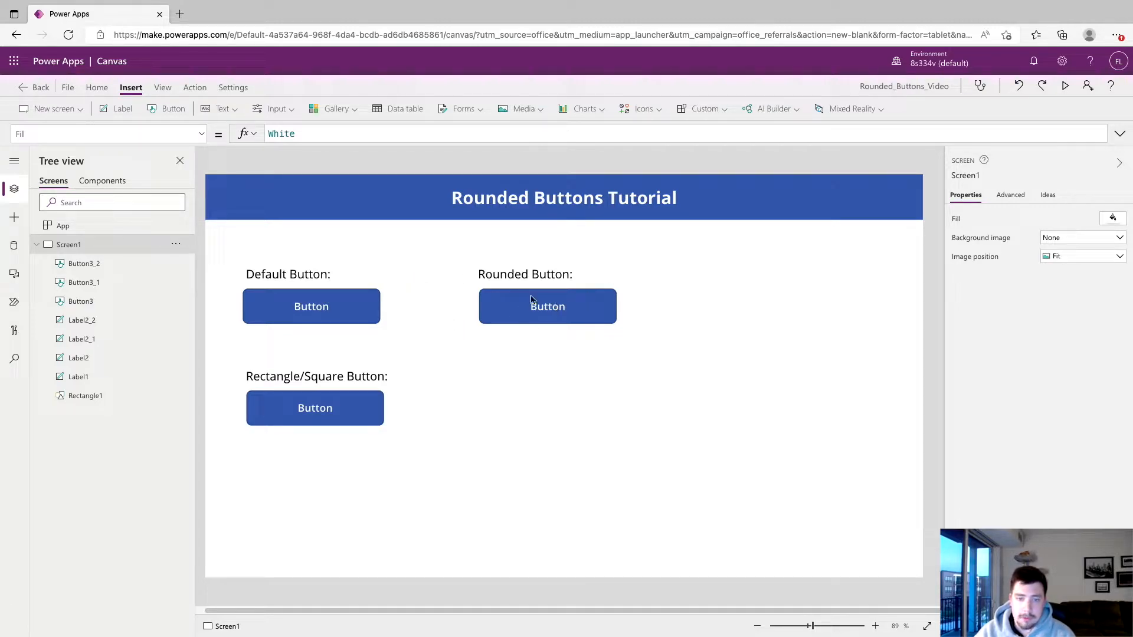
{"action": "mouse_move", "coordinate": [523, 318]}
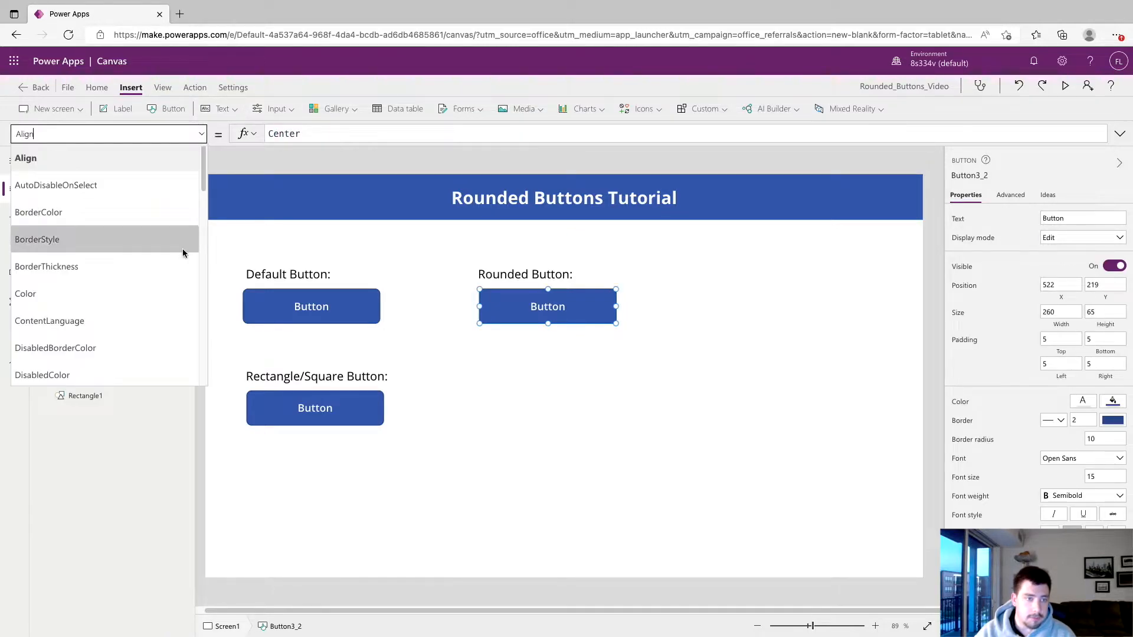
Show the Rounded Button's RadiusBottomLeft formula, currently 10
{"action": "scroll", "scroll_direction": "down", "scroll_amount": 3}
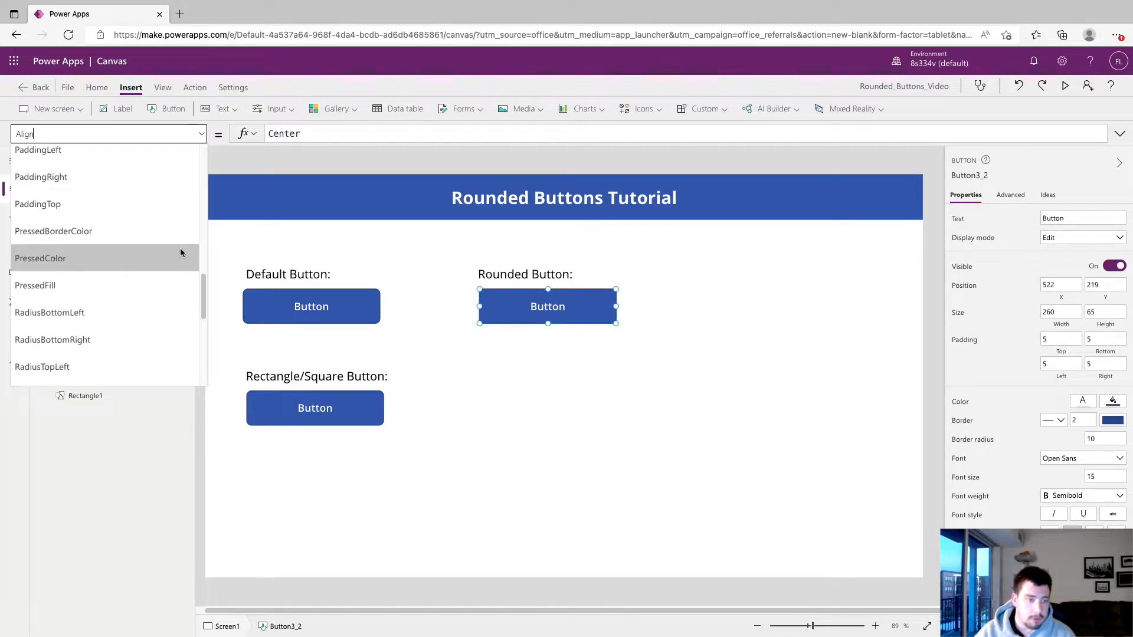
{"action": "scroll", "scroll_direction": "down", "scroll_amount": 3}
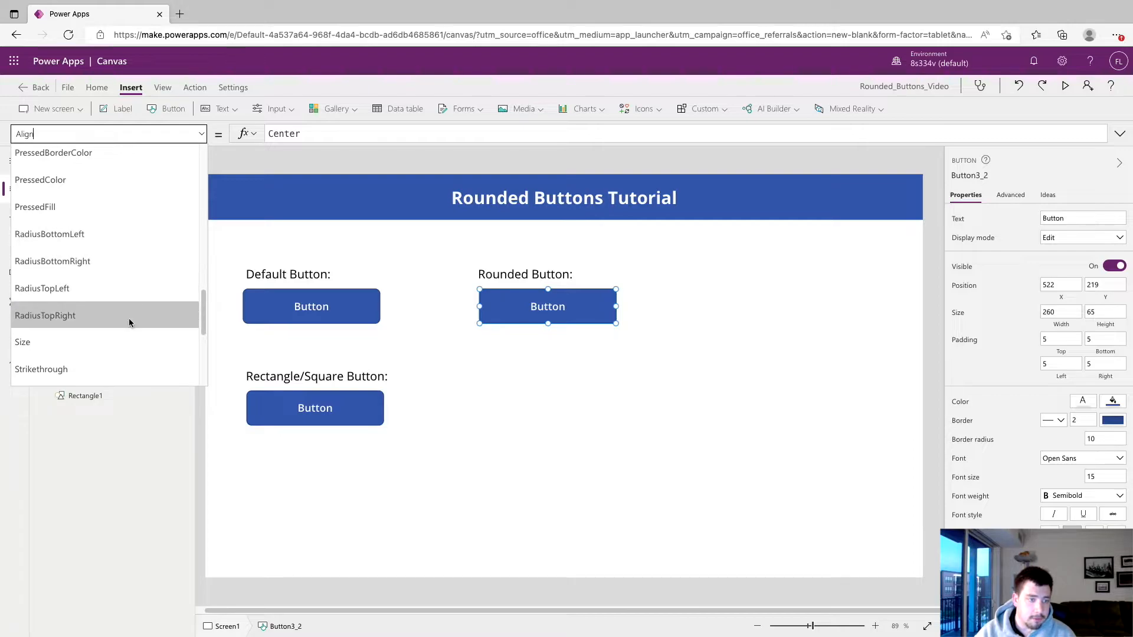
{"action": "mouse_move", "coordinate": [105, 261]}
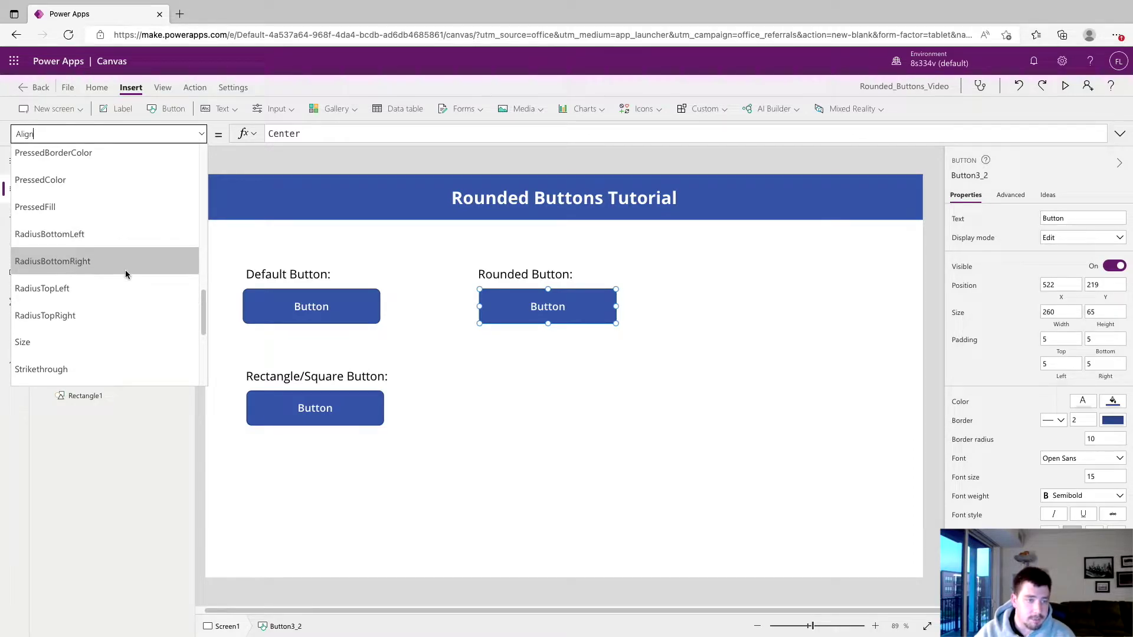
{"action": "mouse_move", "coordinate": [85, 316]}
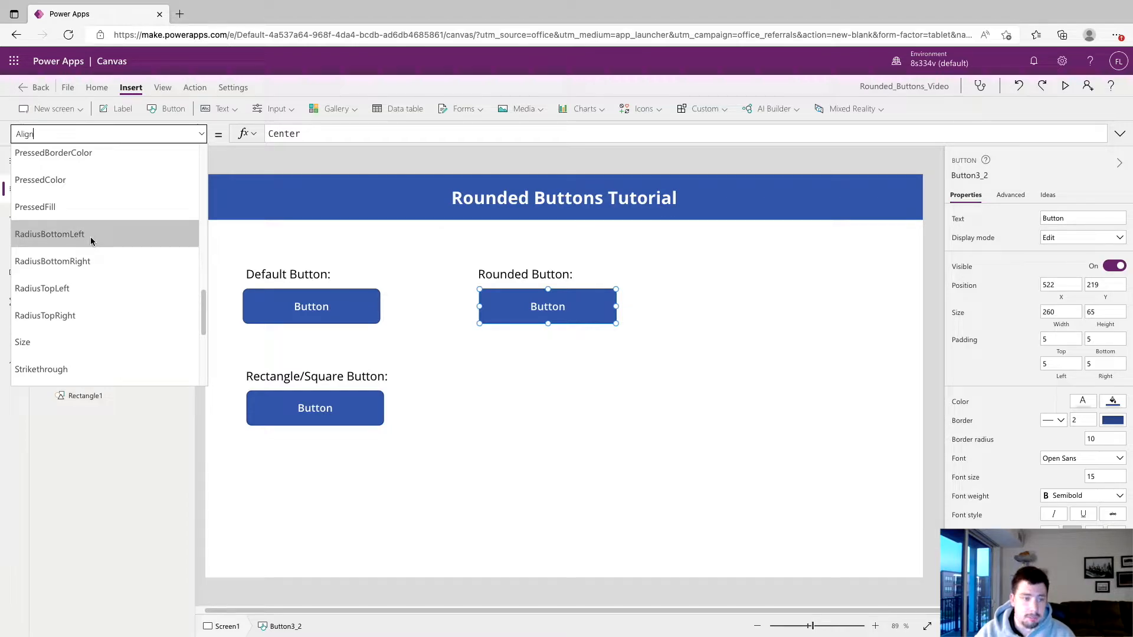
{"action": "mouse_move", "coordinate": [65, 261]}
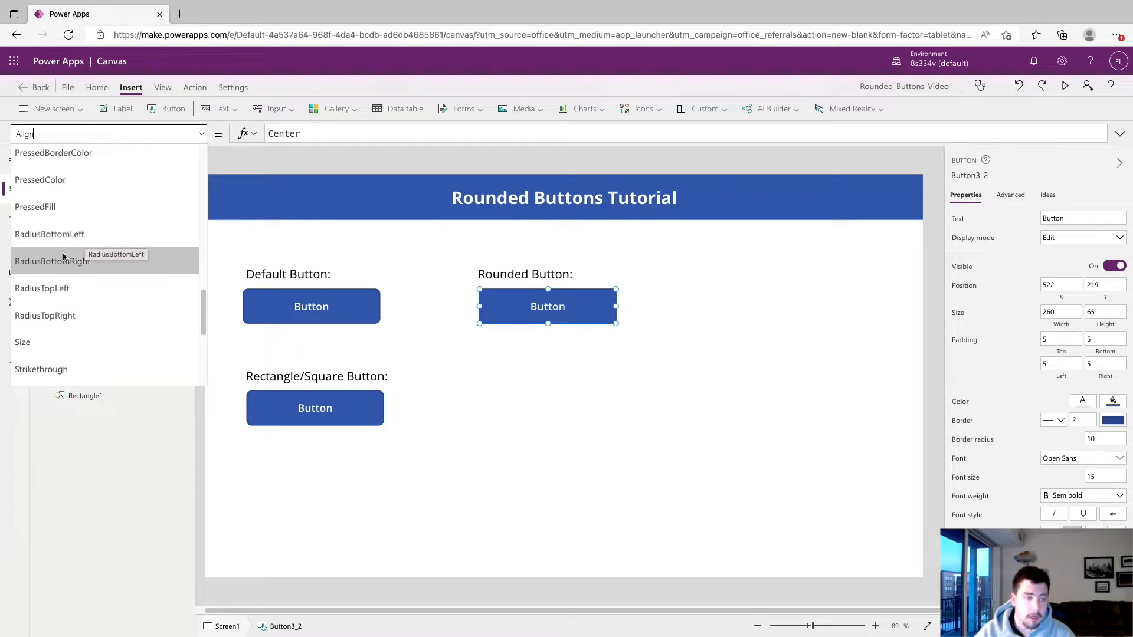
{"action": "left_click", "coordinate": [49, 233]}
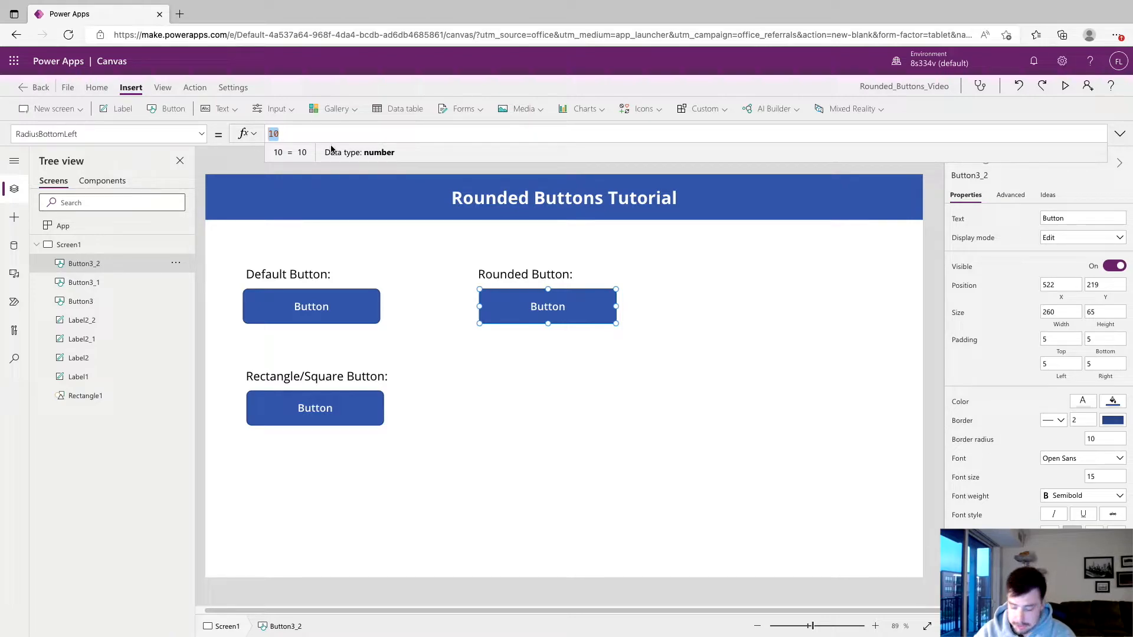
Set the Rounded Button's corner radii to 30 across bottom-right, top-left and top-right
{"action": "type", "text": "30"}
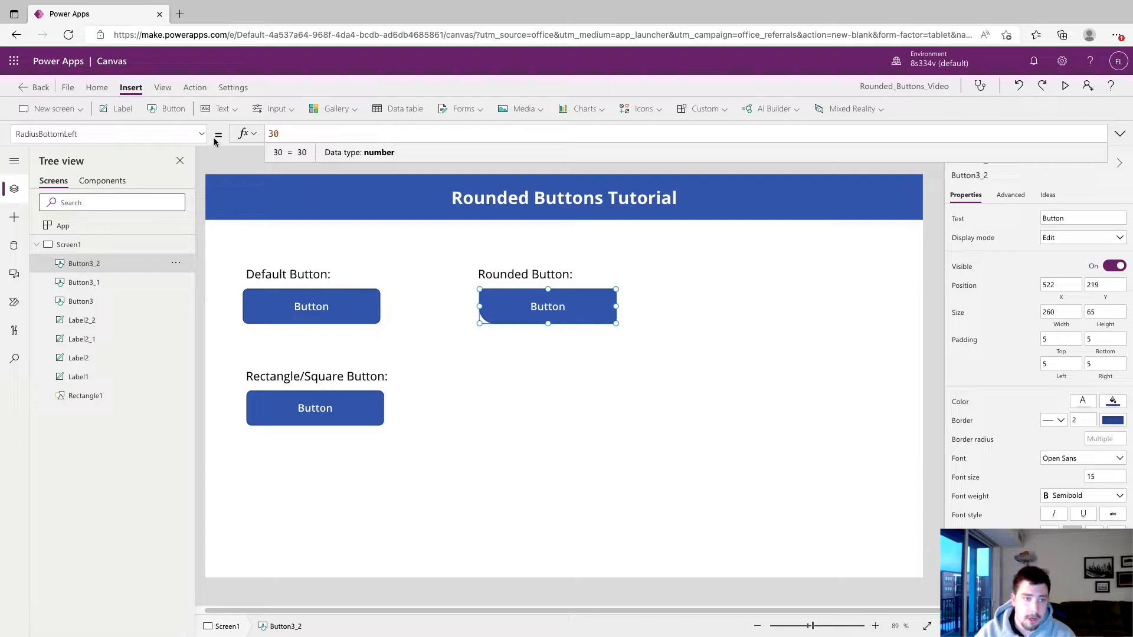
{"action": "left_click", "coordinate": [109, 134]}
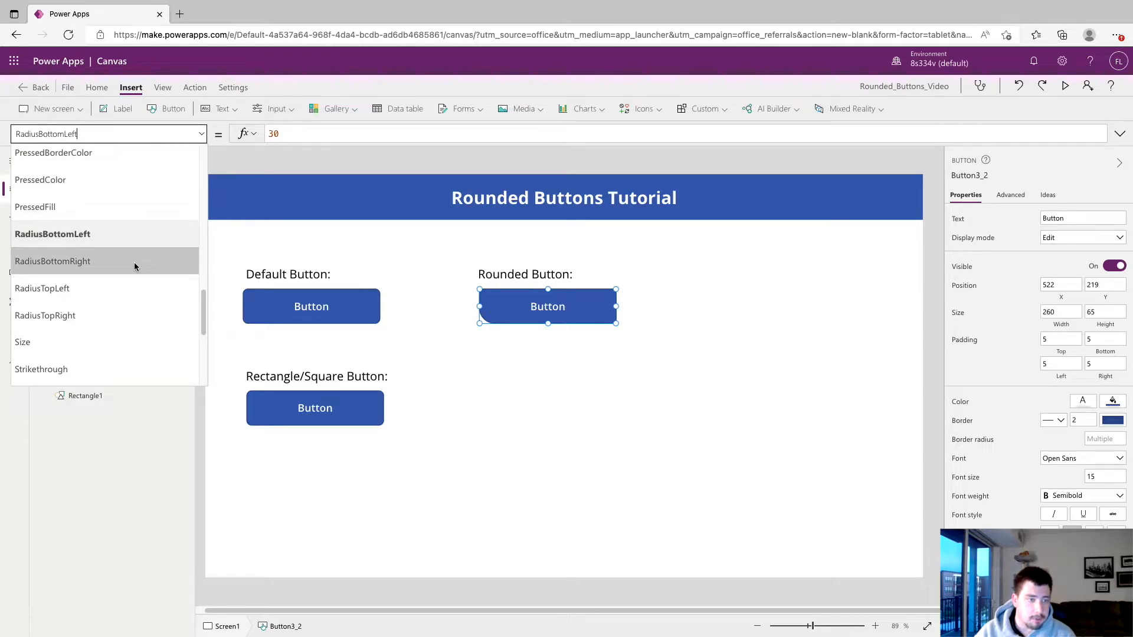
{"action": "left_click", "coordinate": [52, 261]}
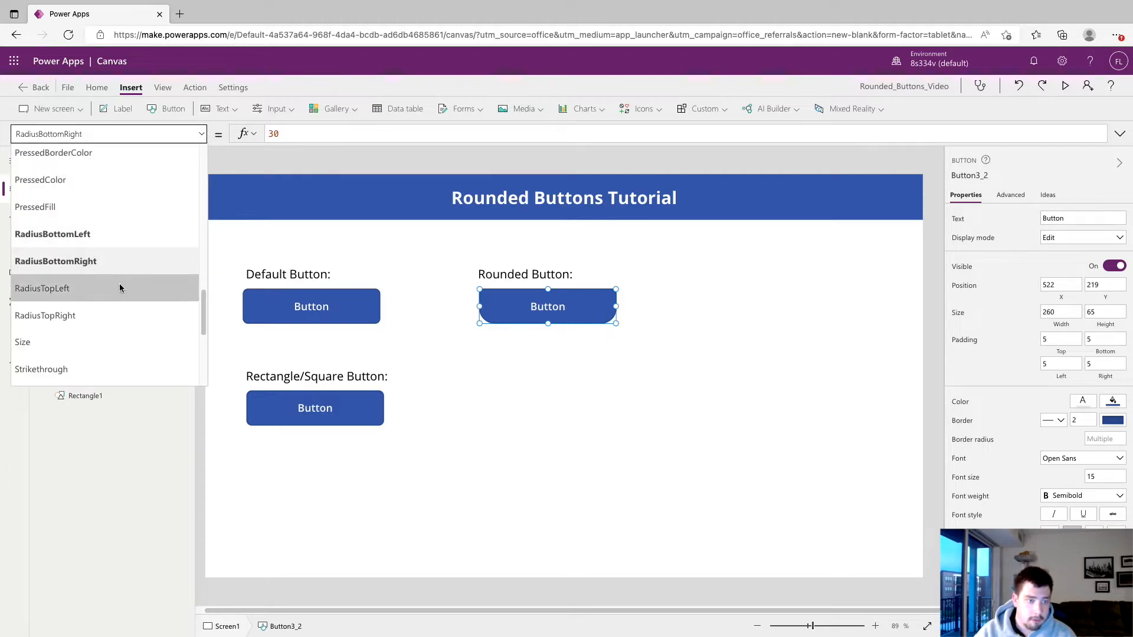
{"action": "left_click", "coordinate": [42, 289]}
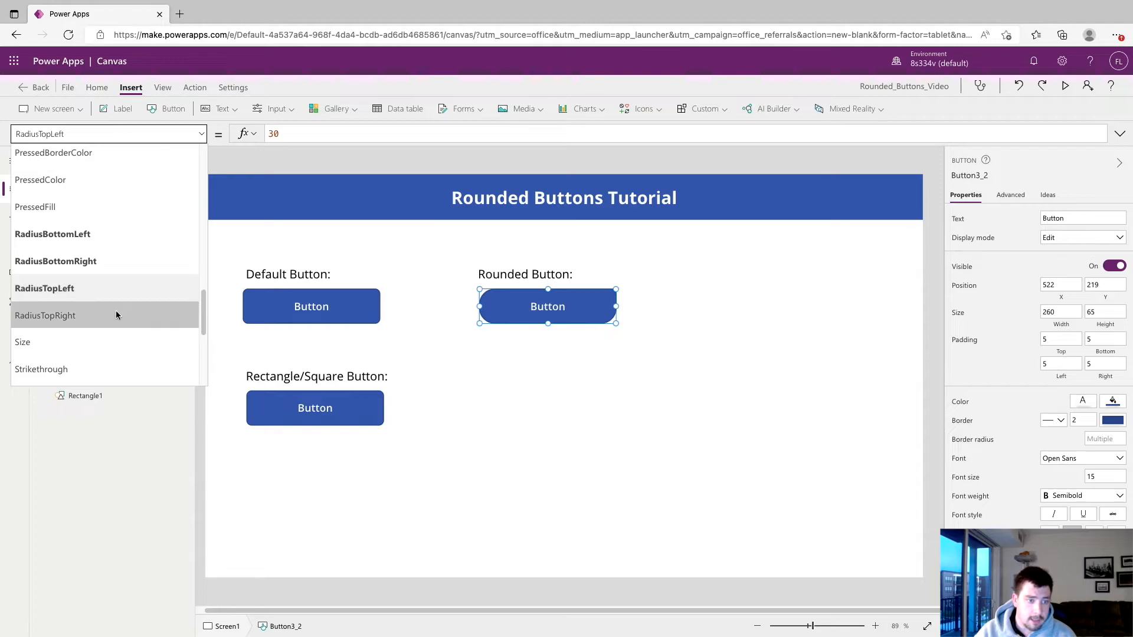
{"action": "left_click", "coordinate": [45, 316]}
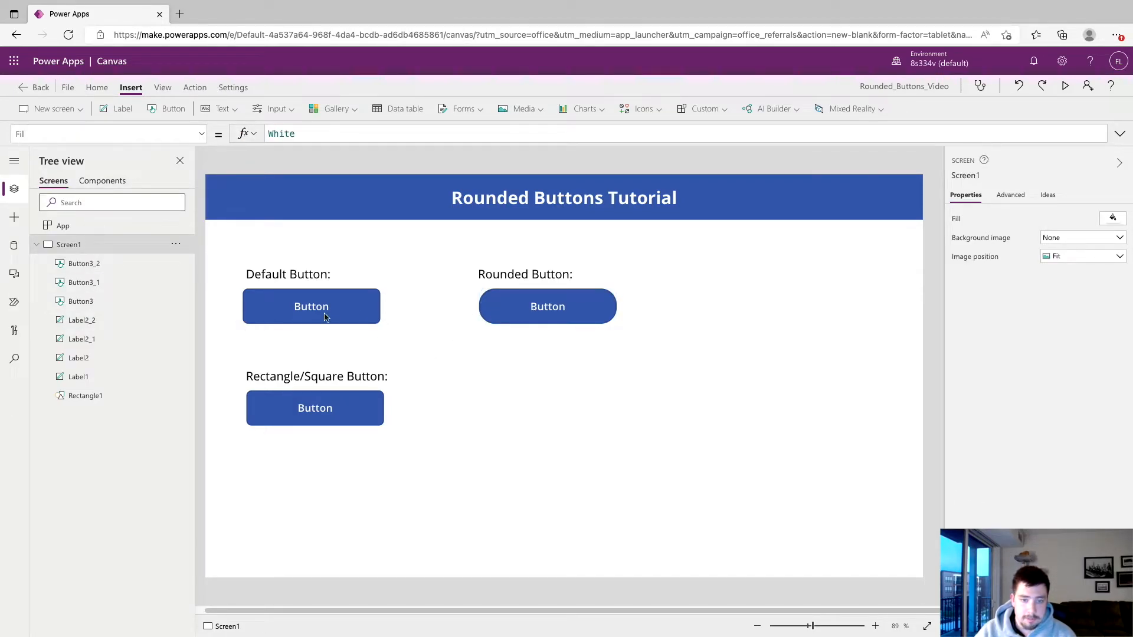
{"action": "mouse_move", "coordinate": [476, 334]}
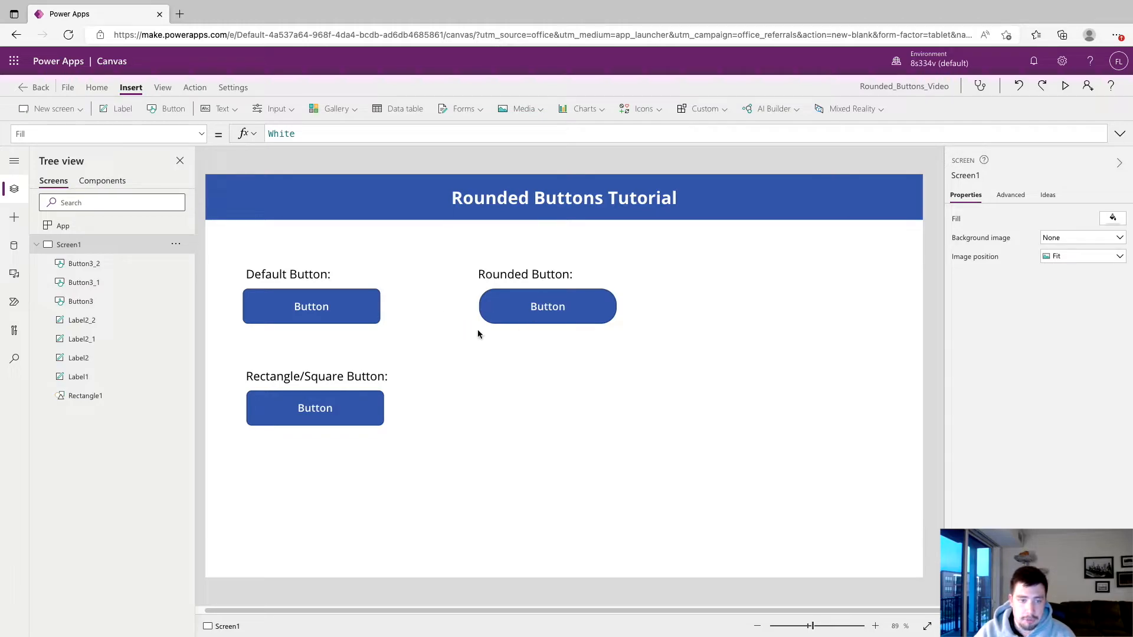
Set the Rounded Button's RadiusTopRight to 100 and move to RadiusTopLeft
{"action": "left_click", "coordinate": [547, 306]}
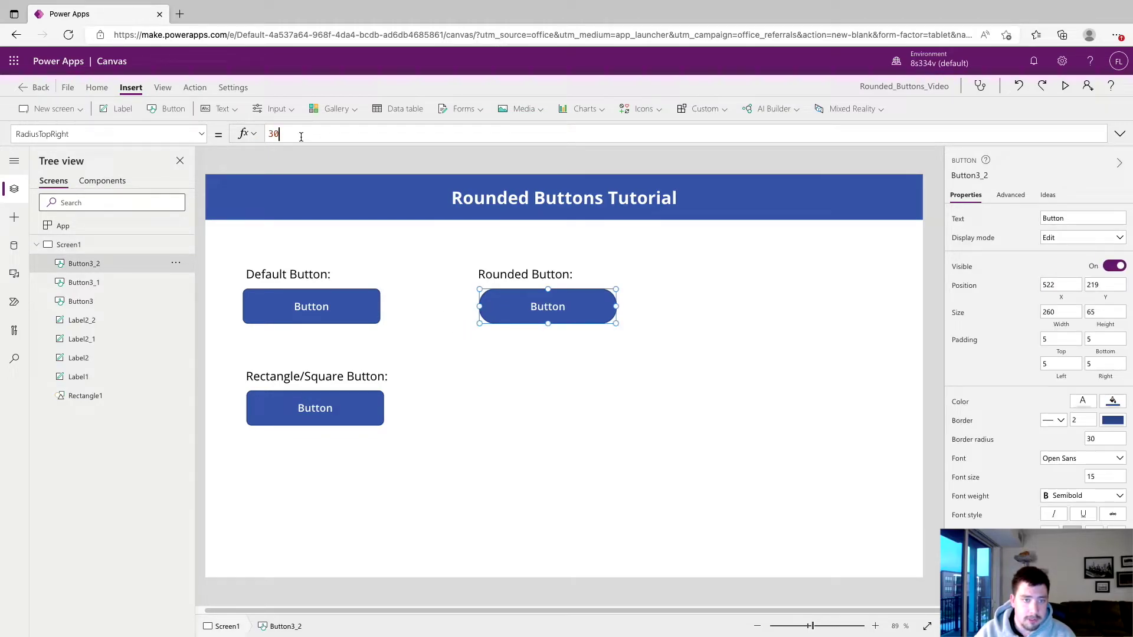
{"action": "type", "text": "100"}
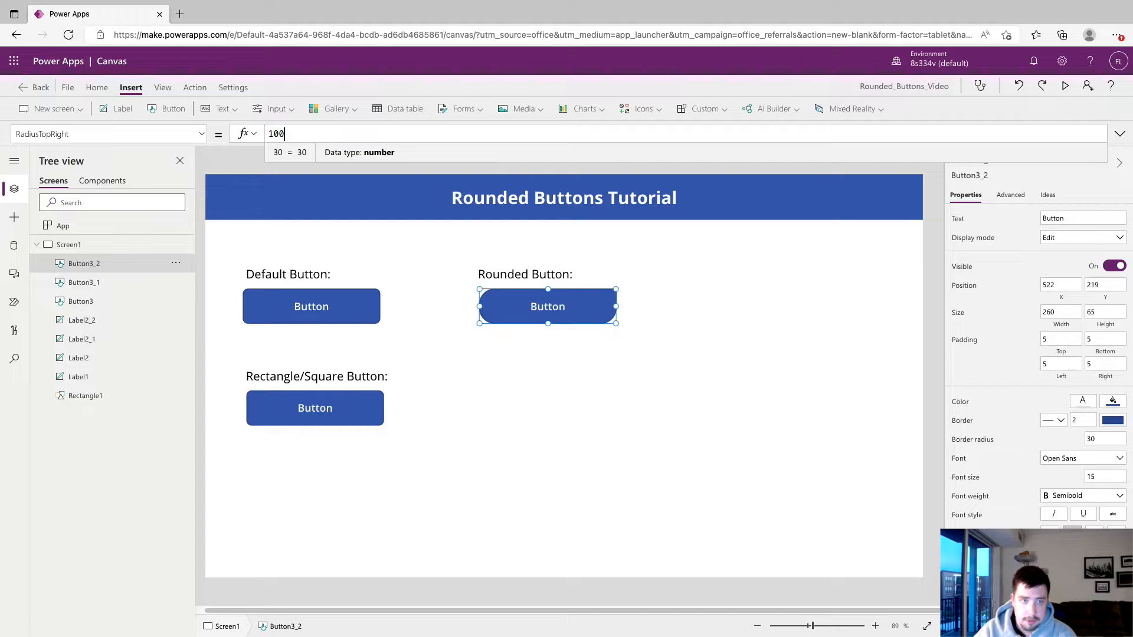
{"action": "left_click", "coordinate": [108, 134]}
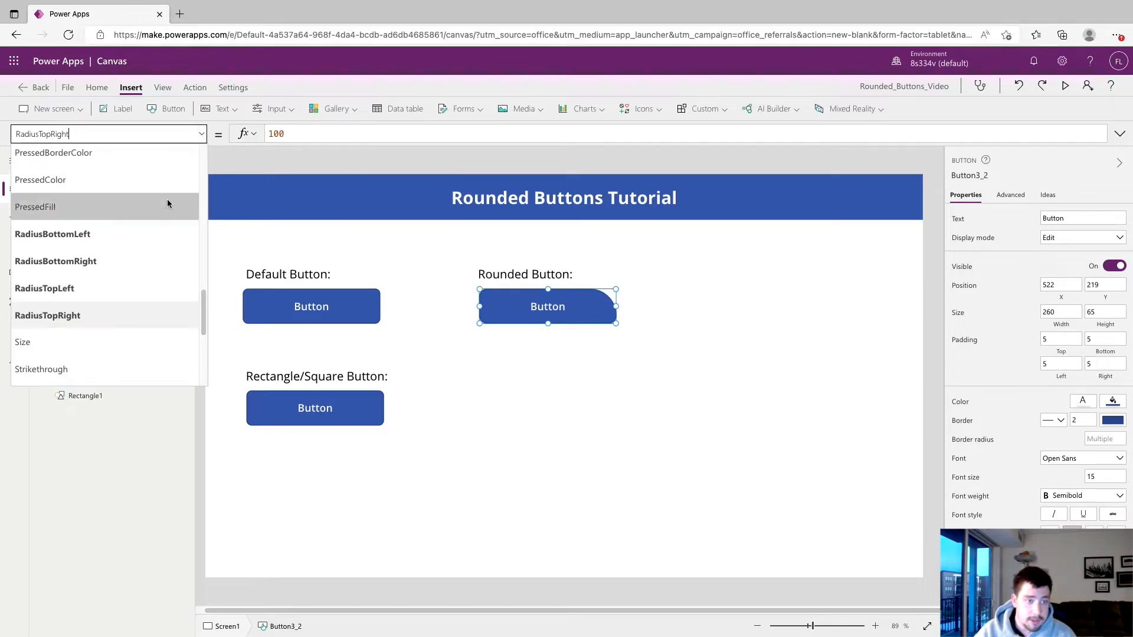
{"action": "left_click", "coordinate": [44, 289]}
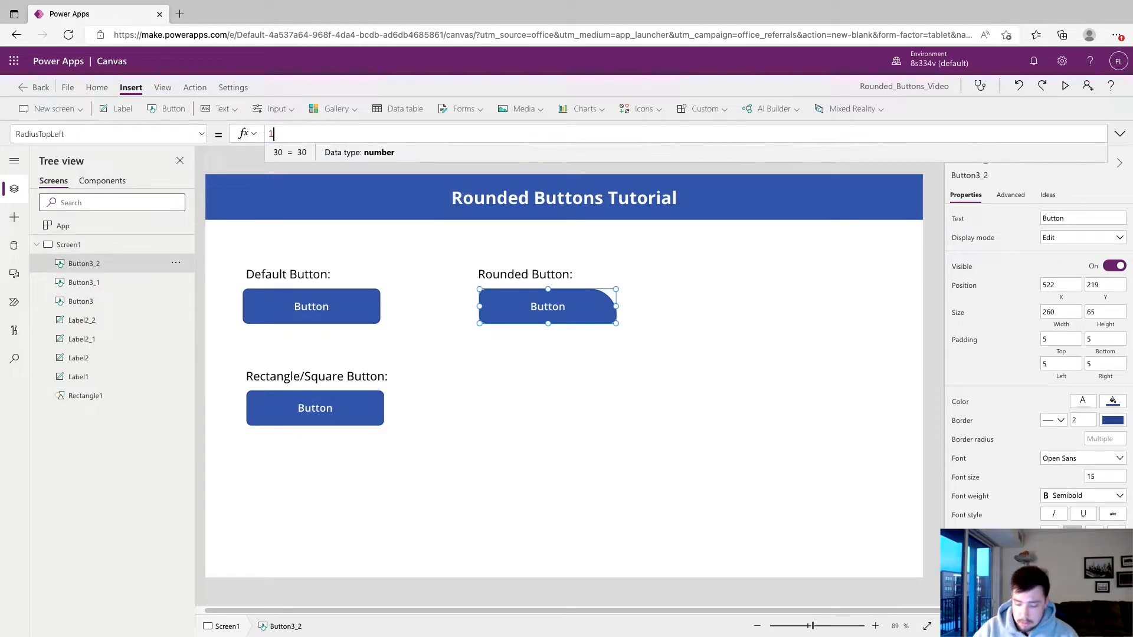
Apply 100 to the bottom-right and bottom-left radii, then deselect to view the pill shape
{"action": "left_click", "coordinate": [109, 134]}
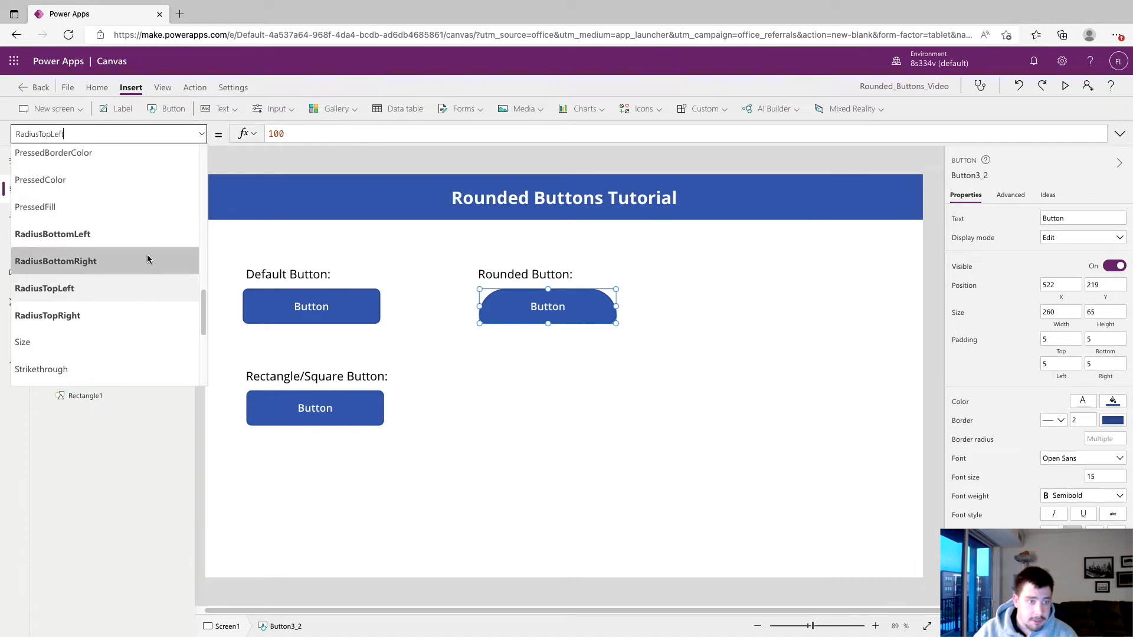
{"action": "left_click", "coordinate": [55, 260]}
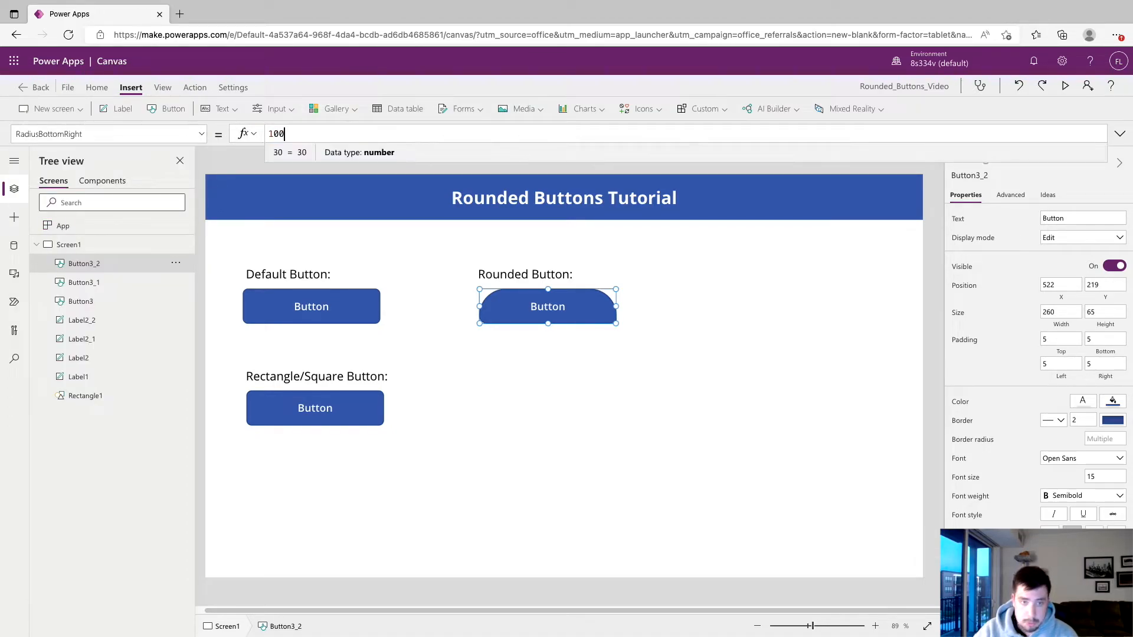
{"action": "left_click", "coordinate": [109, 134]}
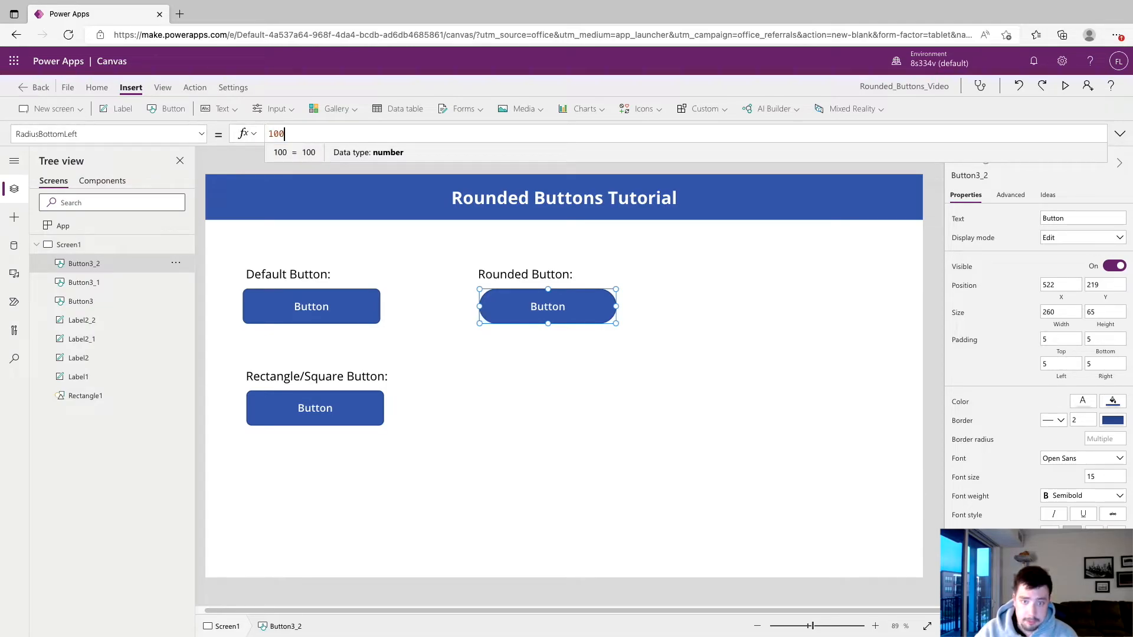
{"action": "left_click", "coordinate": [473, 331]}
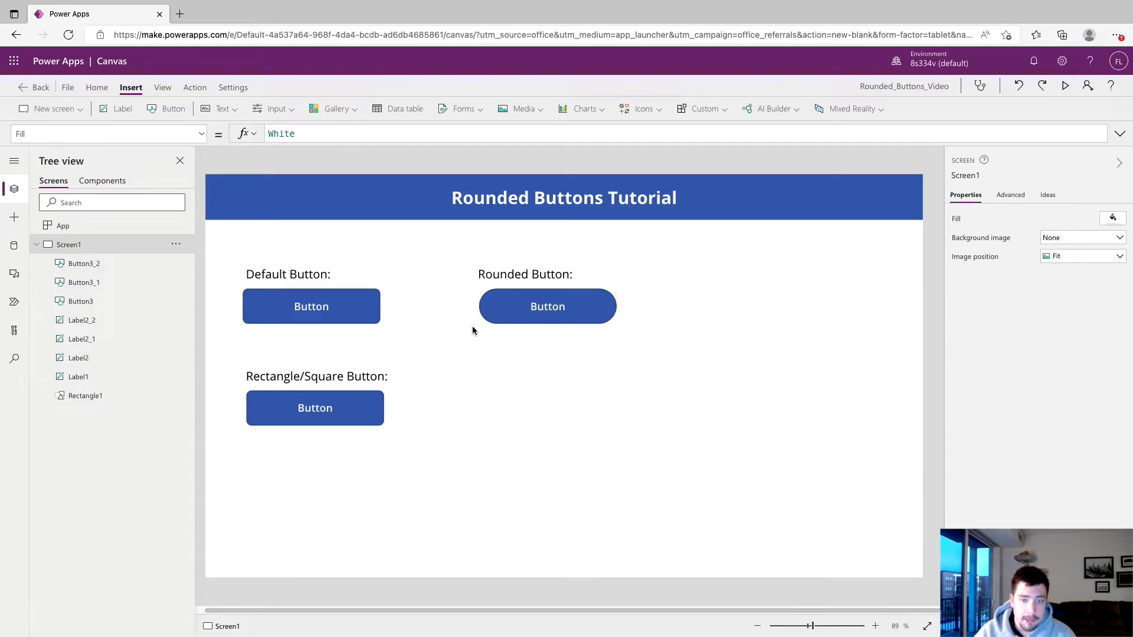
{"action": "mouse_move", "coordinate": [344, 407]}
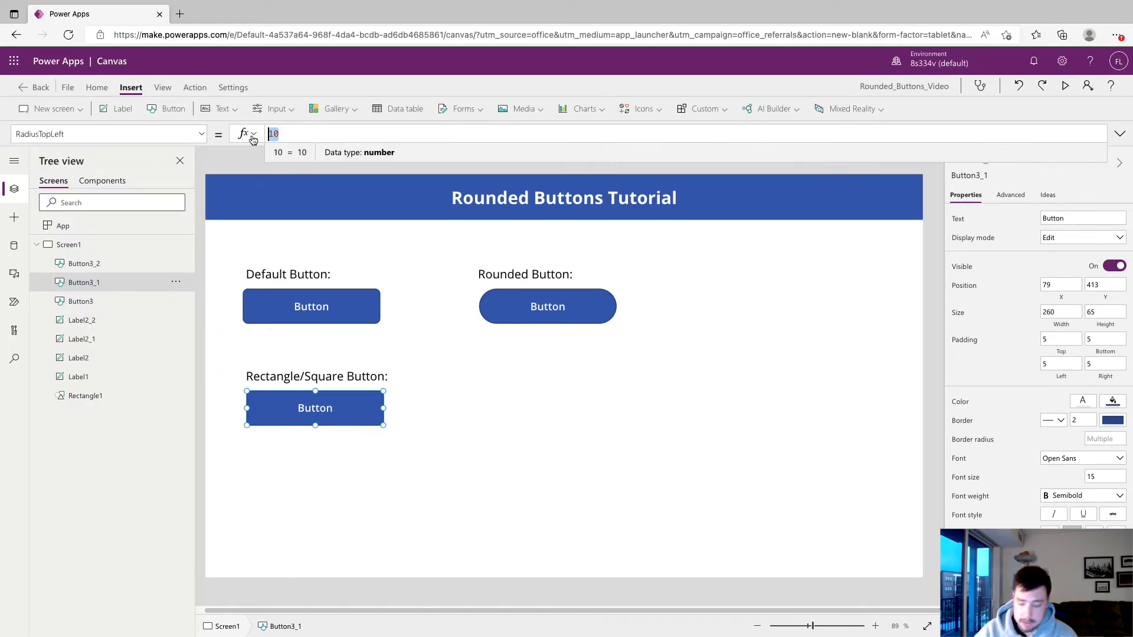
Set the Rectangle/Square Button's top-right radius to 0 and deselect it to view the square corners
{"action": "left_click", "coordinate": [107, 134]}
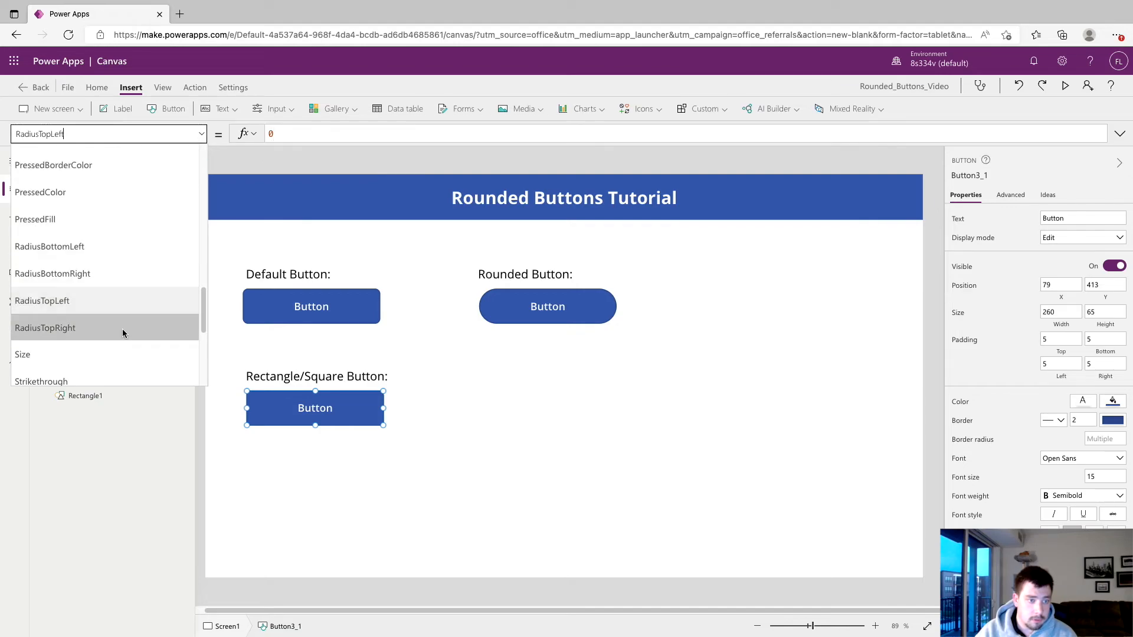
{"action": "left_click", "coordinate": [45, 328]}
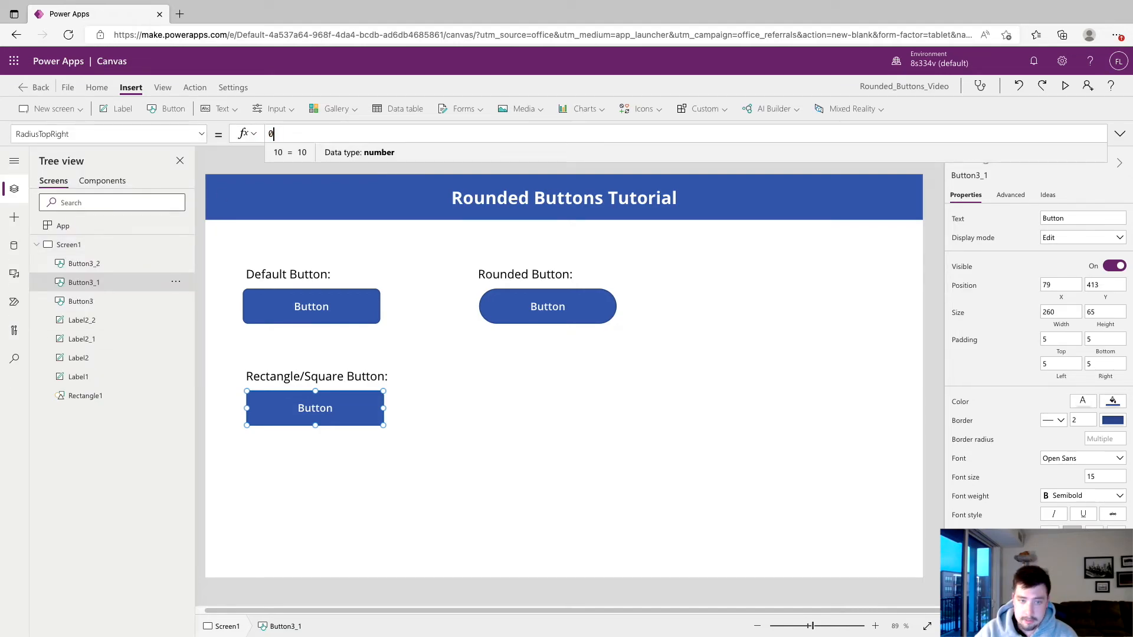
{"action": "left_click", "coordinate": [469, 360]}
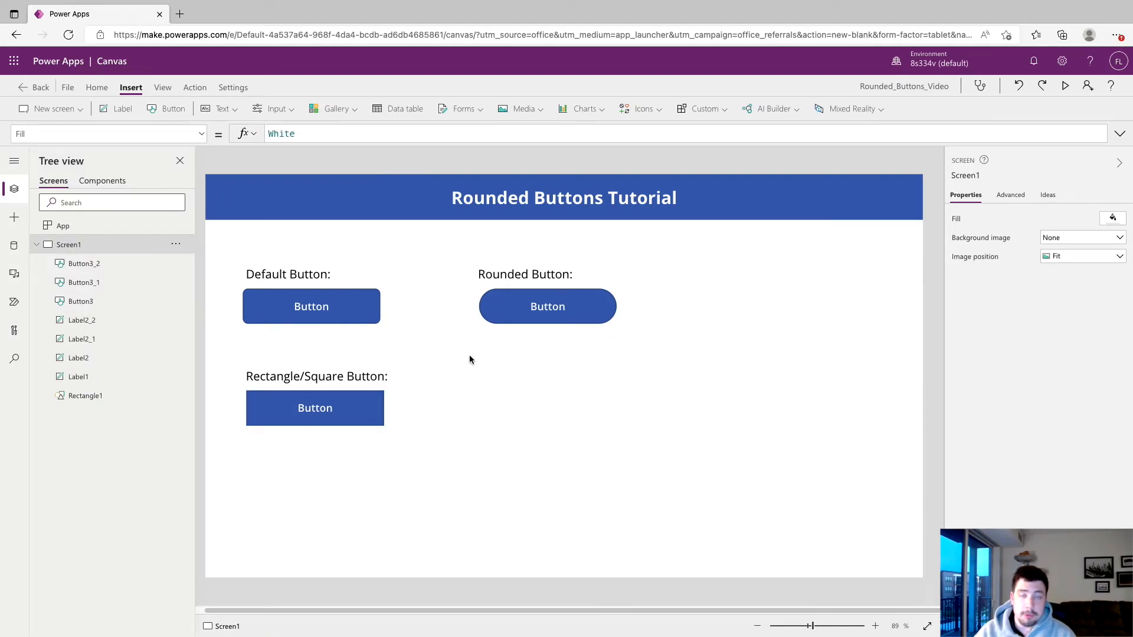
{"action": "mouse_move", "coordinate": [494, 239]}
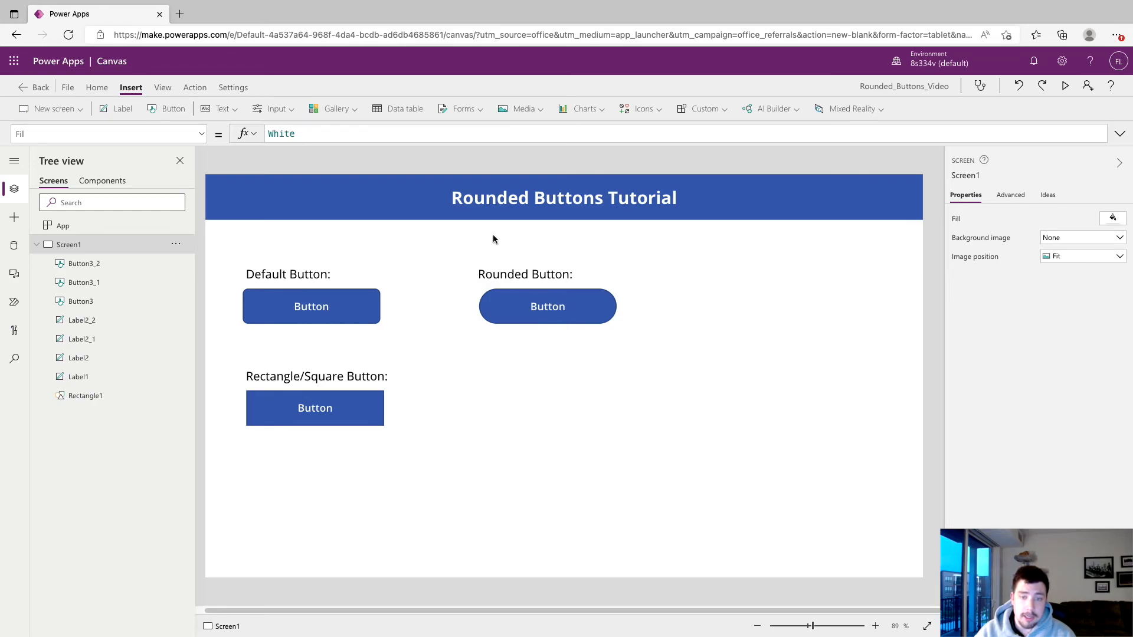
{"action": "mouse_move", "coordinate": [286, 323]}
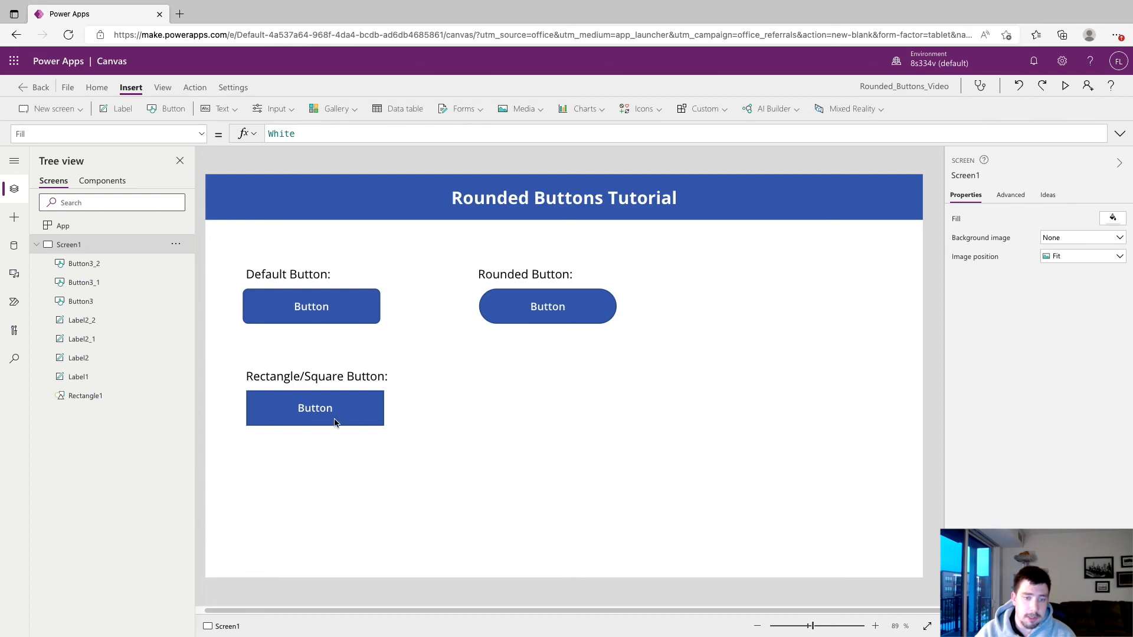
{"action": "mouse_move", "coordinate": [430, 402]}
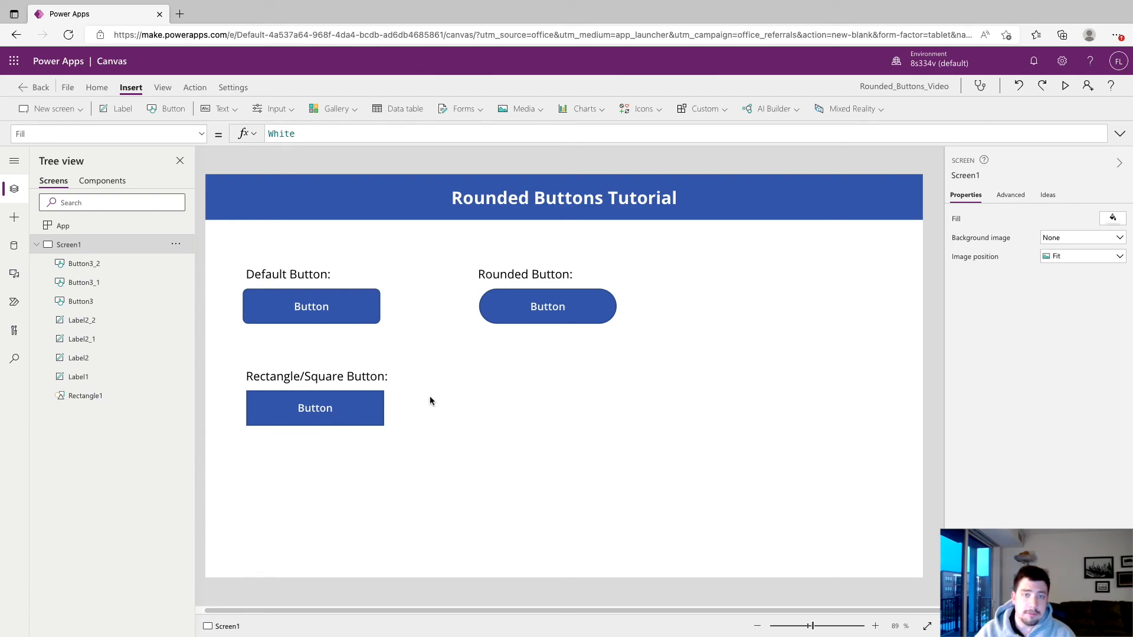